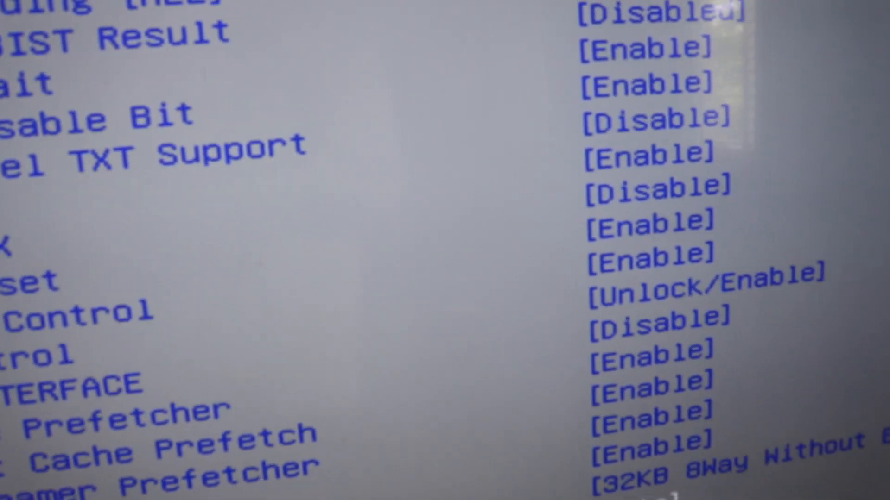
scroll(down, 3)
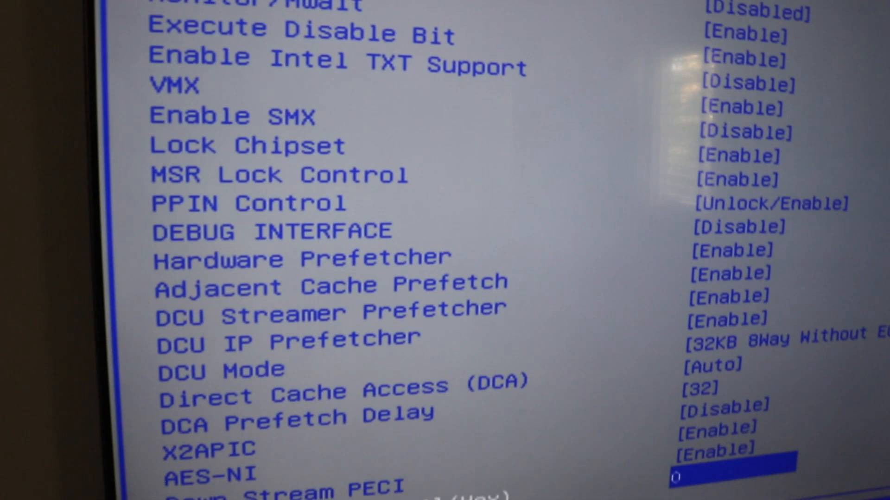
scroll(down, 3)
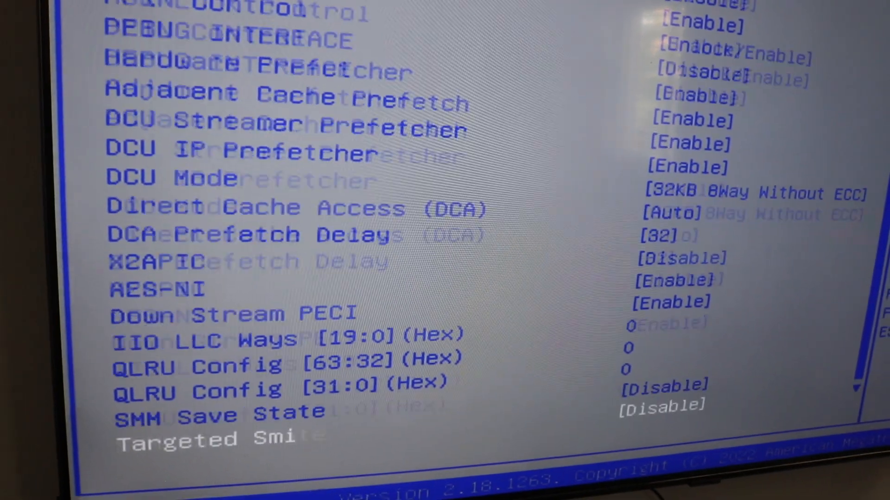